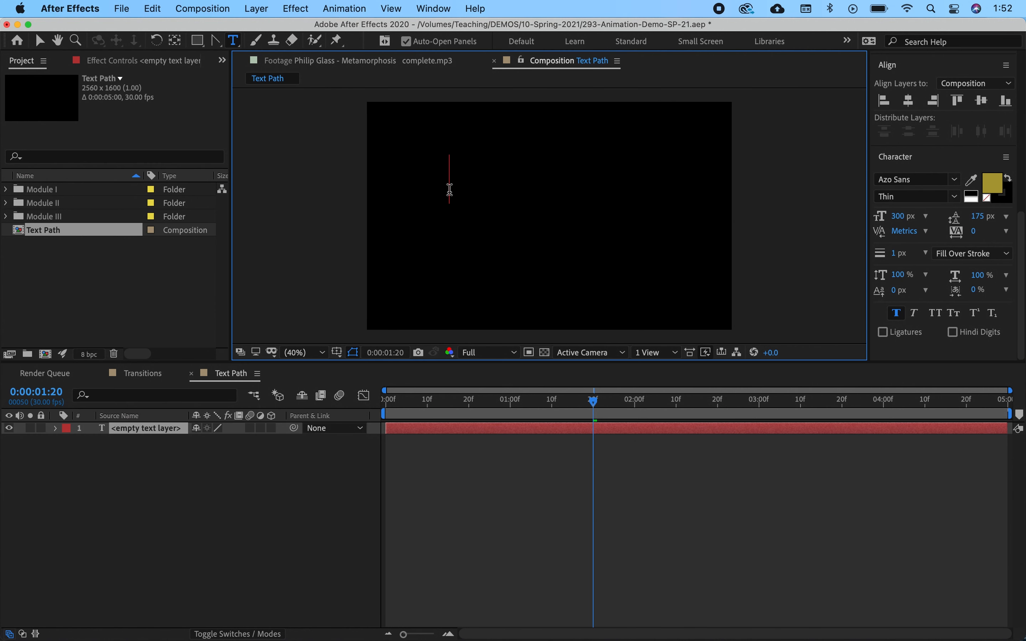
- Type the text 'text path' with the Type tool and reach for the Window menu panels
text(text path)
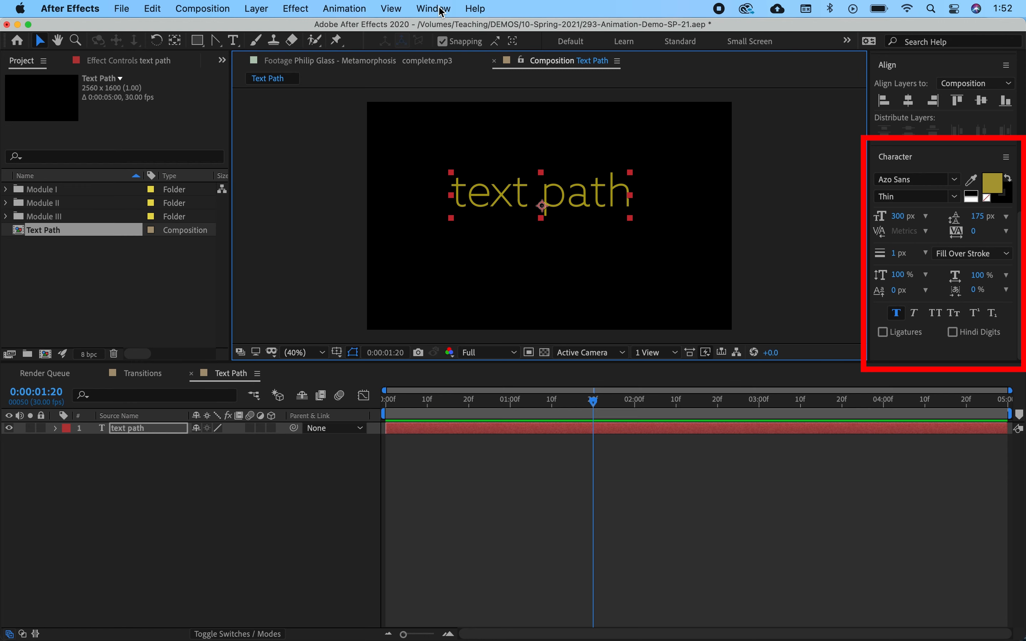
click(432, 9)
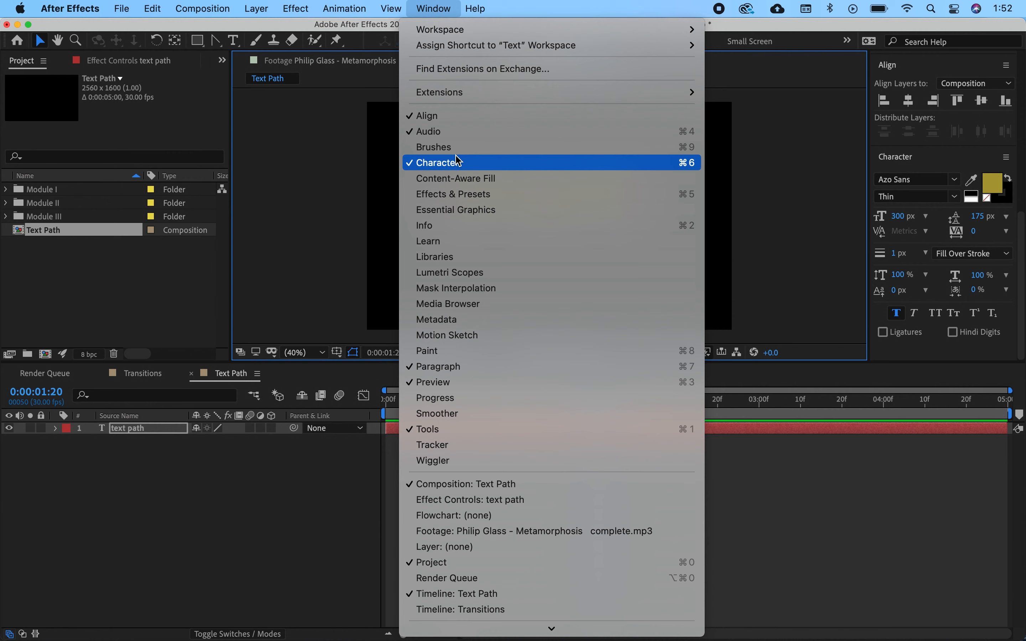
mouse_move(485, 169)
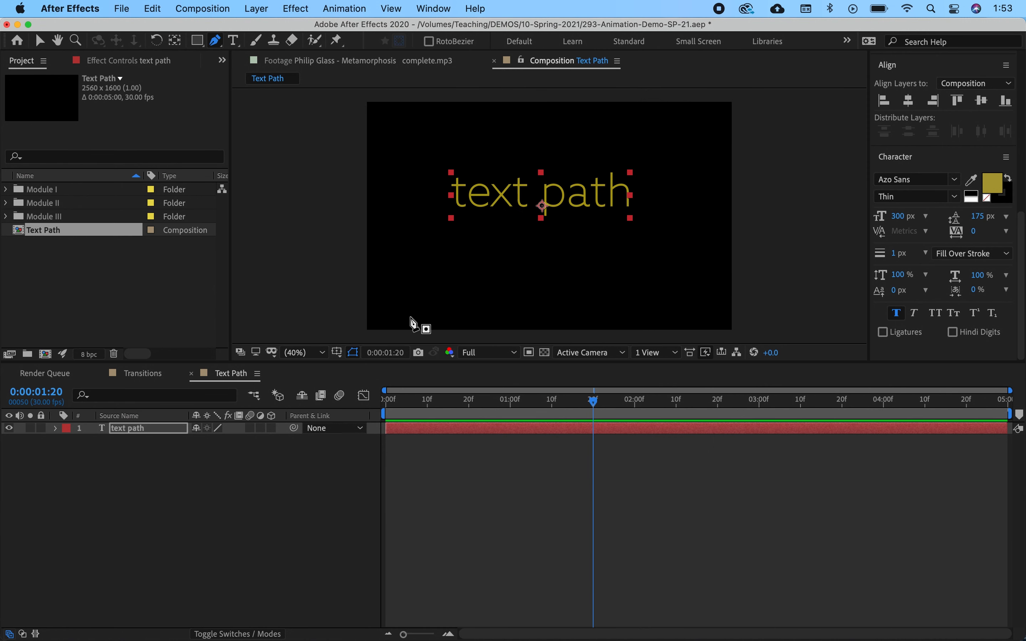
mouse_move(417, 292)
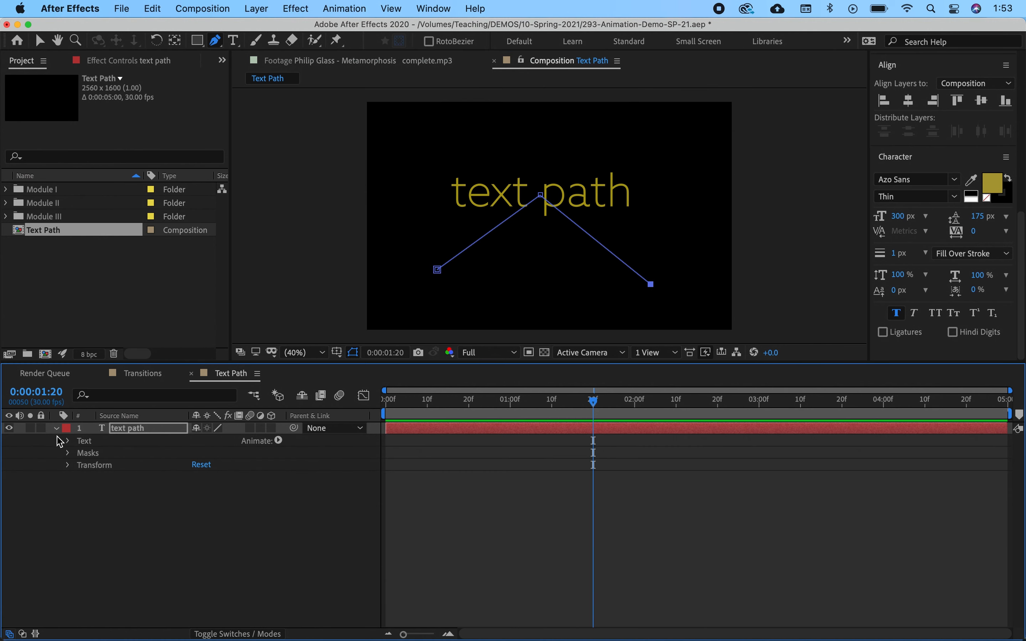
- Set the text layer's Path Options > Path to Mask 1 so the text follows the mask
click(67, 441)
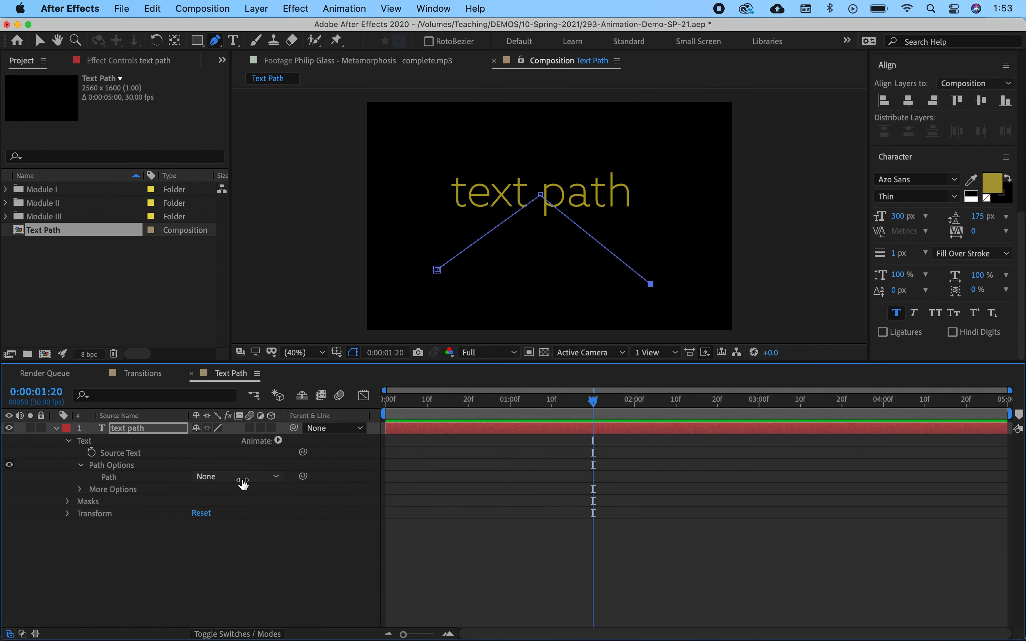
click(237, 476)
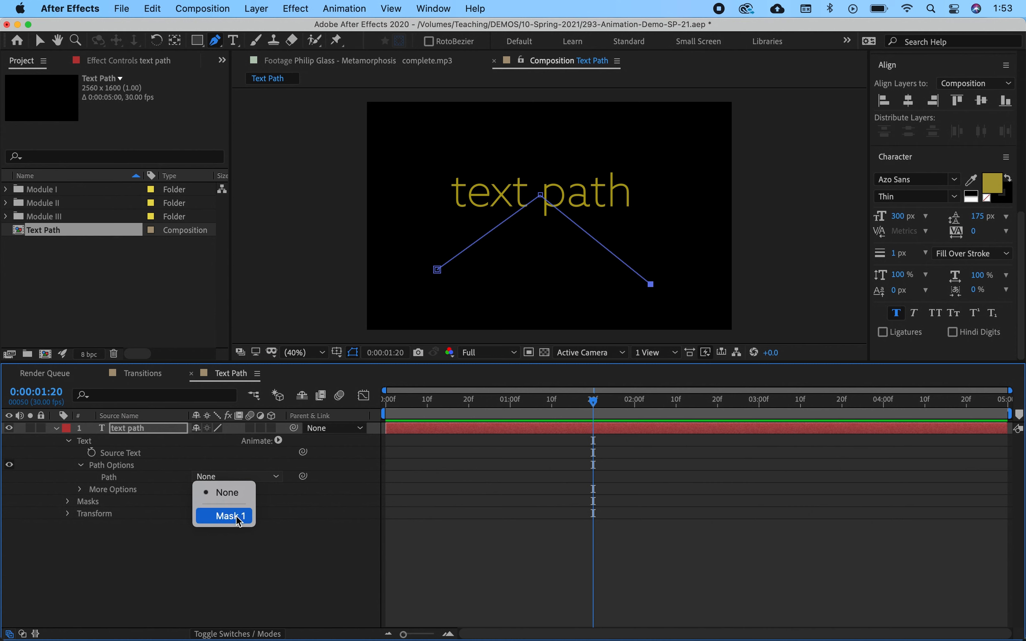
click(226, 516)
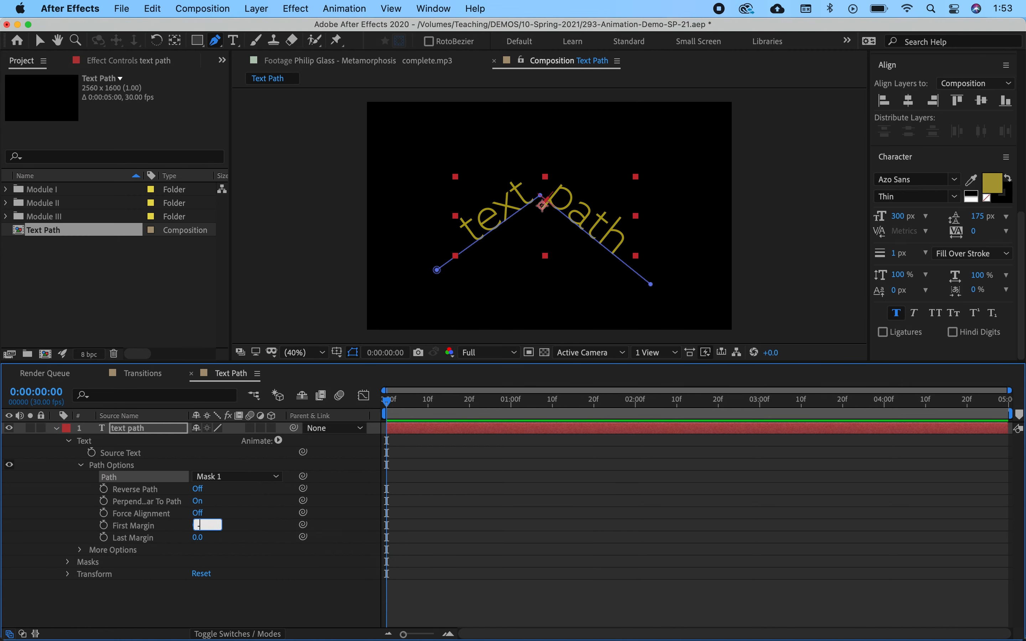
- Keyframe First Margin from -2220 at 0f, hold at 10f, then out to 2200 at the end
text(-2220.0)
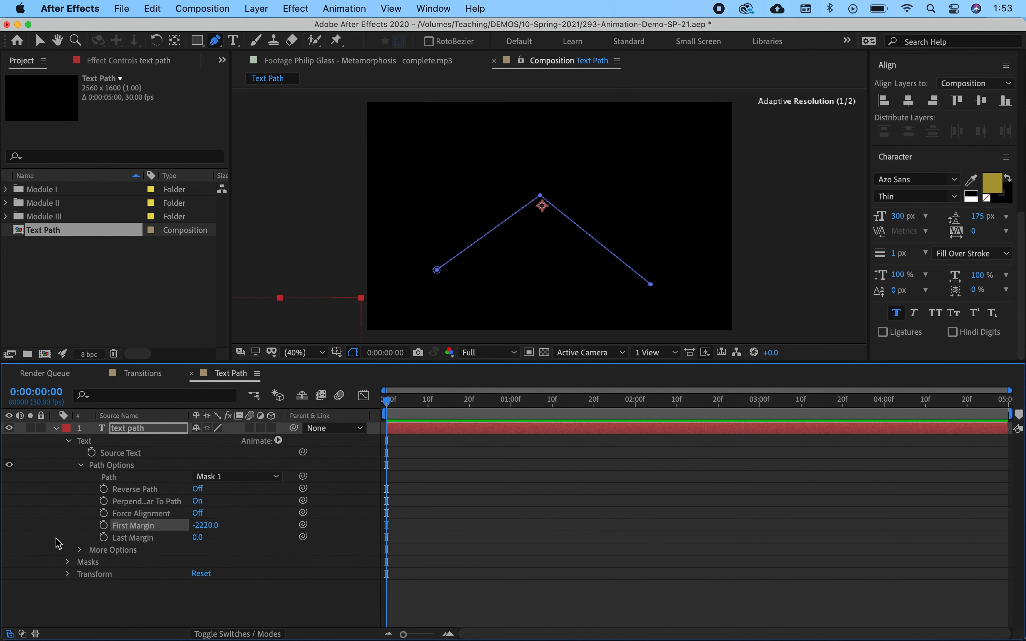
click(104, 525)
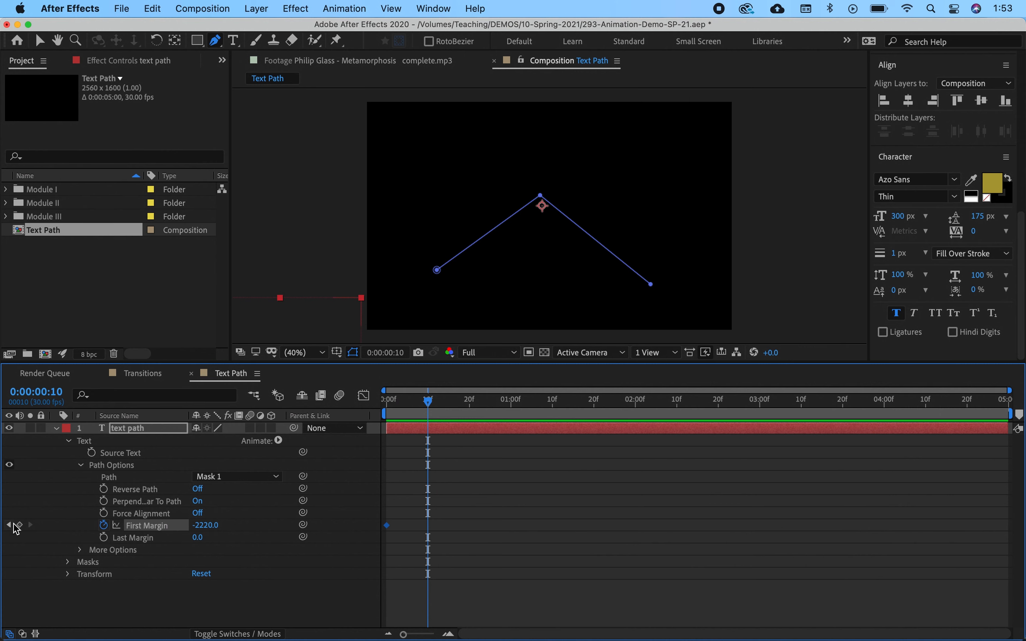
click(18, 526)
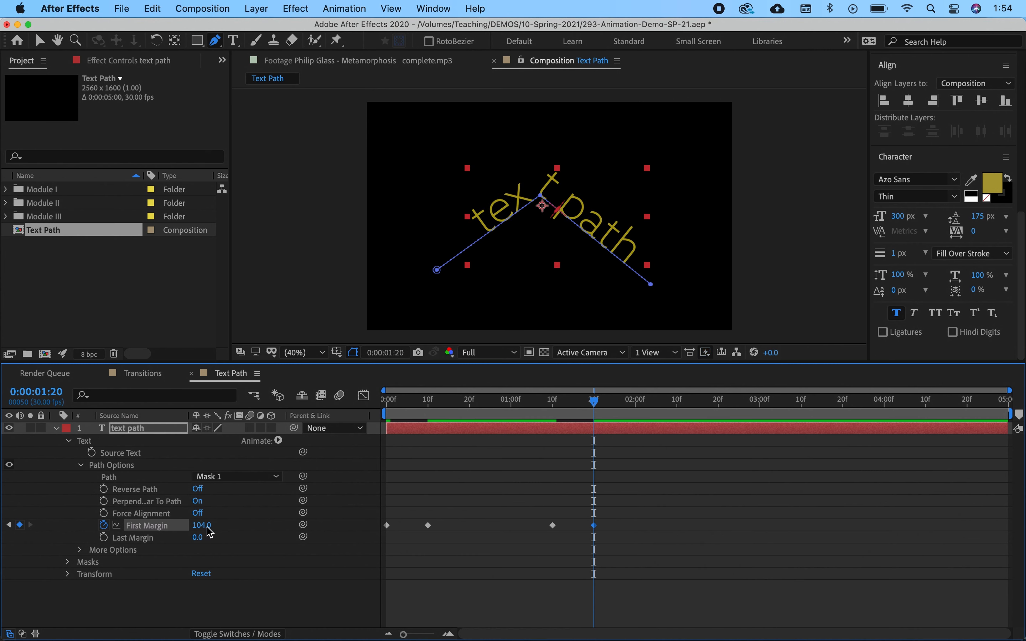
text(2200)
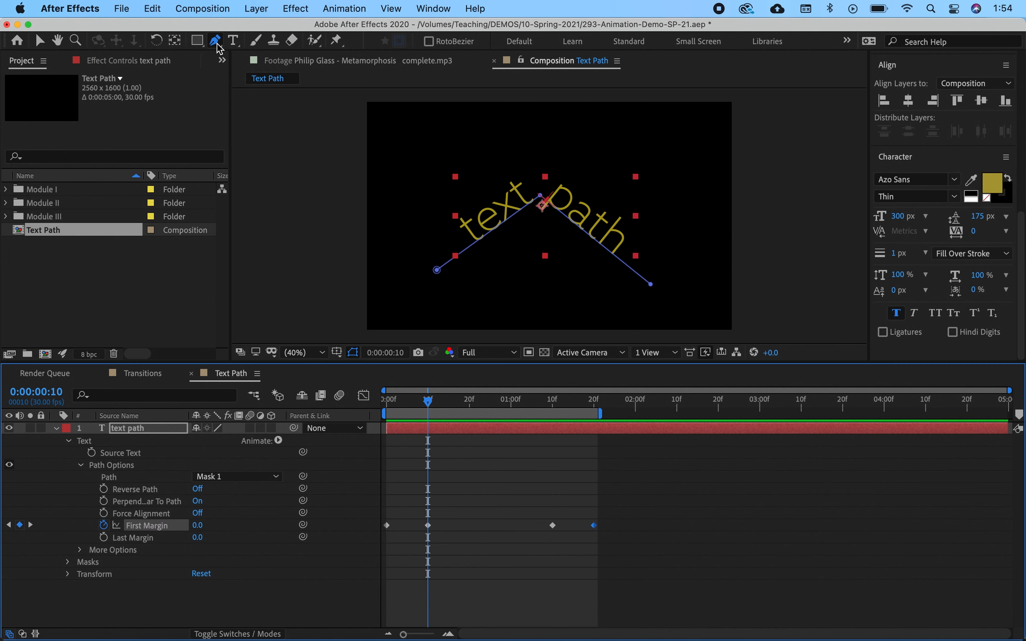
- Reach the Convert Vertex Tool from the Pen tool flyout to smooth the mask's top vertex
click(216, 40)
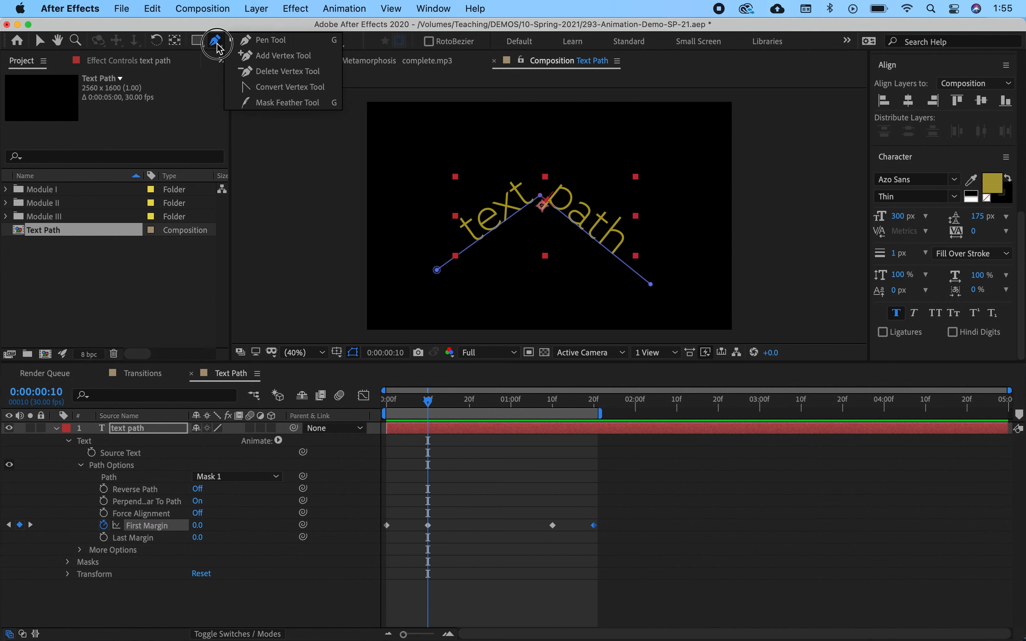
mouse_move(260, 91)
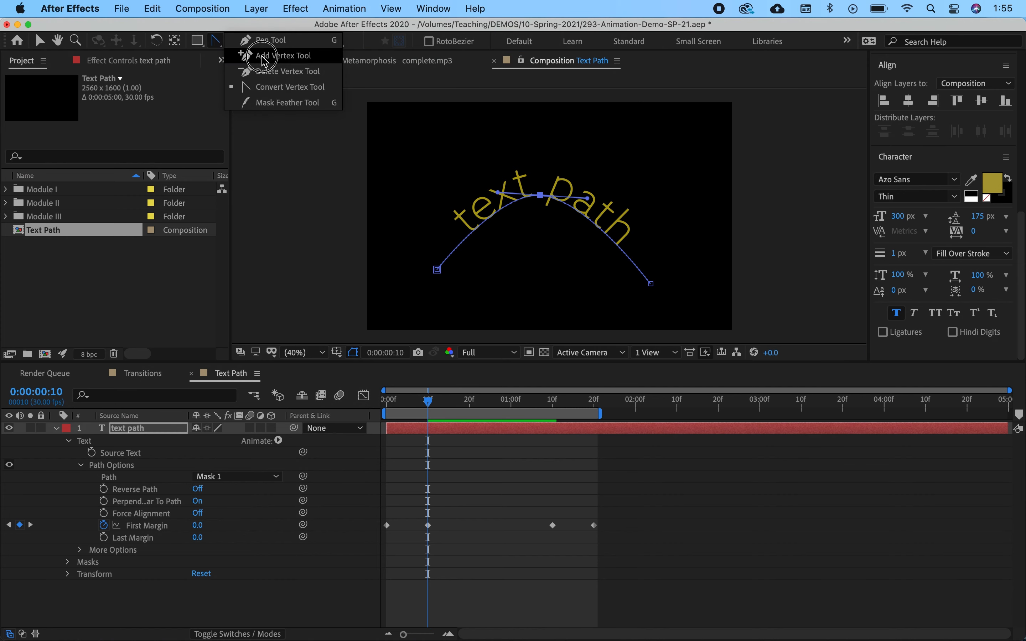
mouse_move(309, 66)
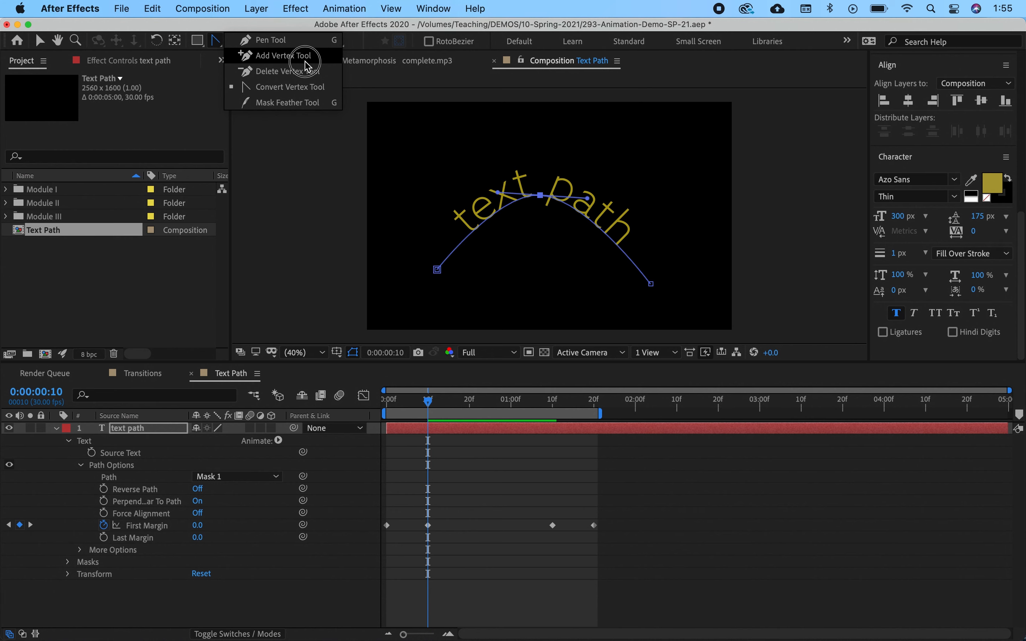